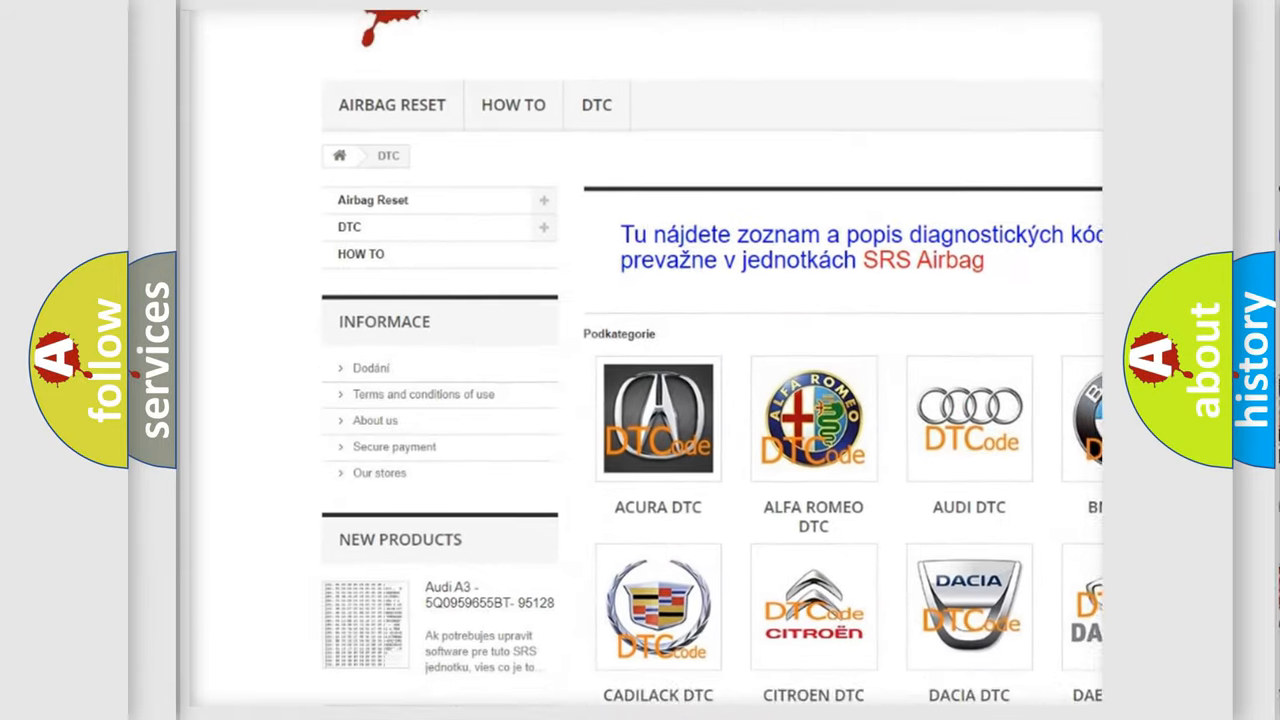
scroll(down, 3)
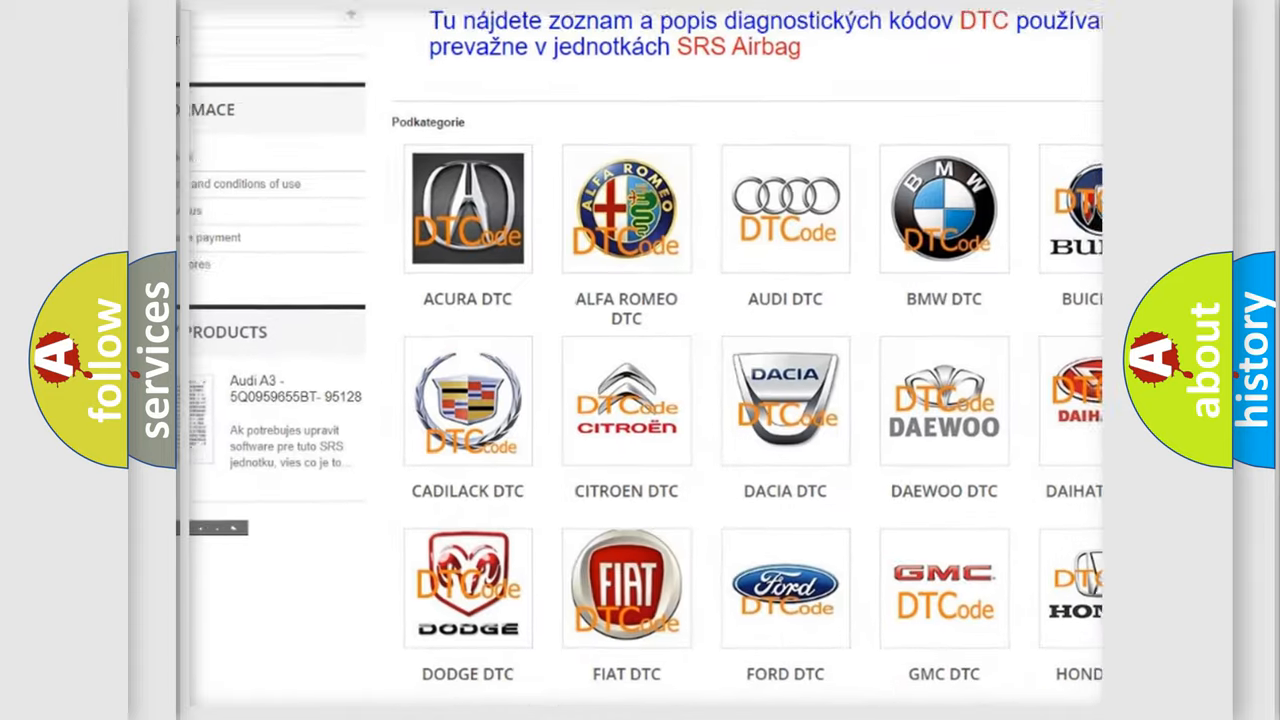
scroll(down, 3)
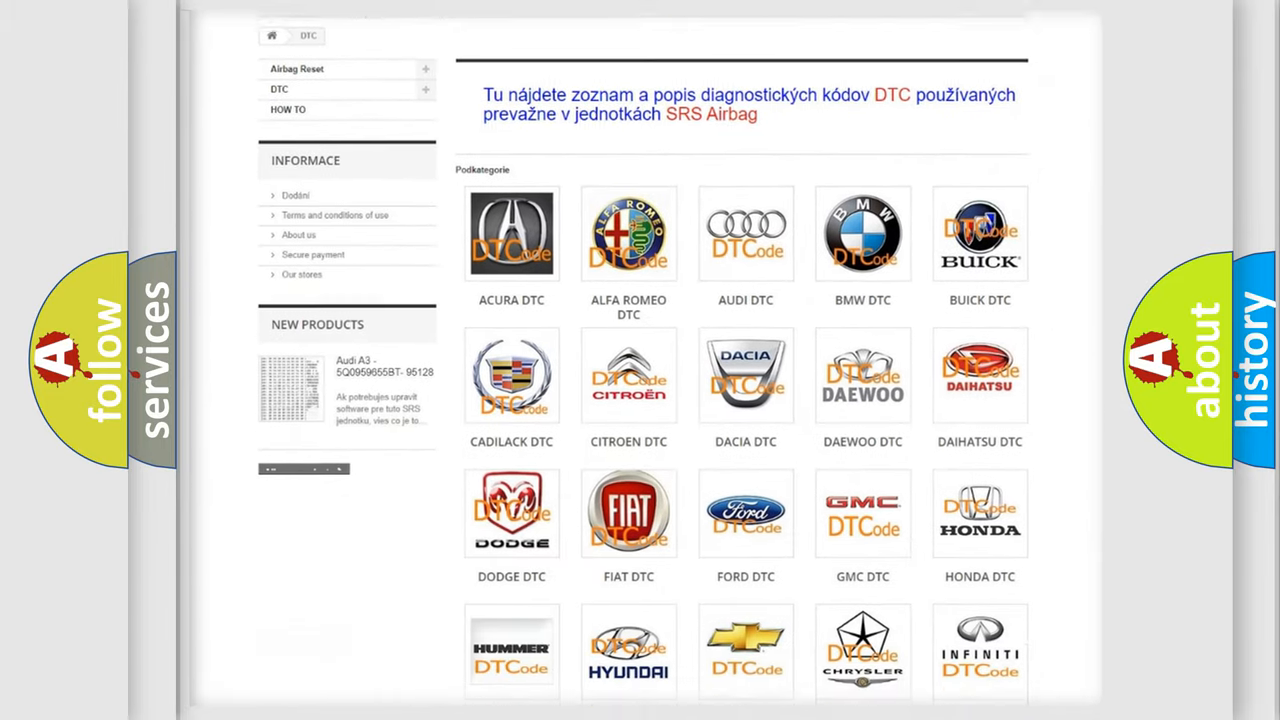
scroll(down, 3)
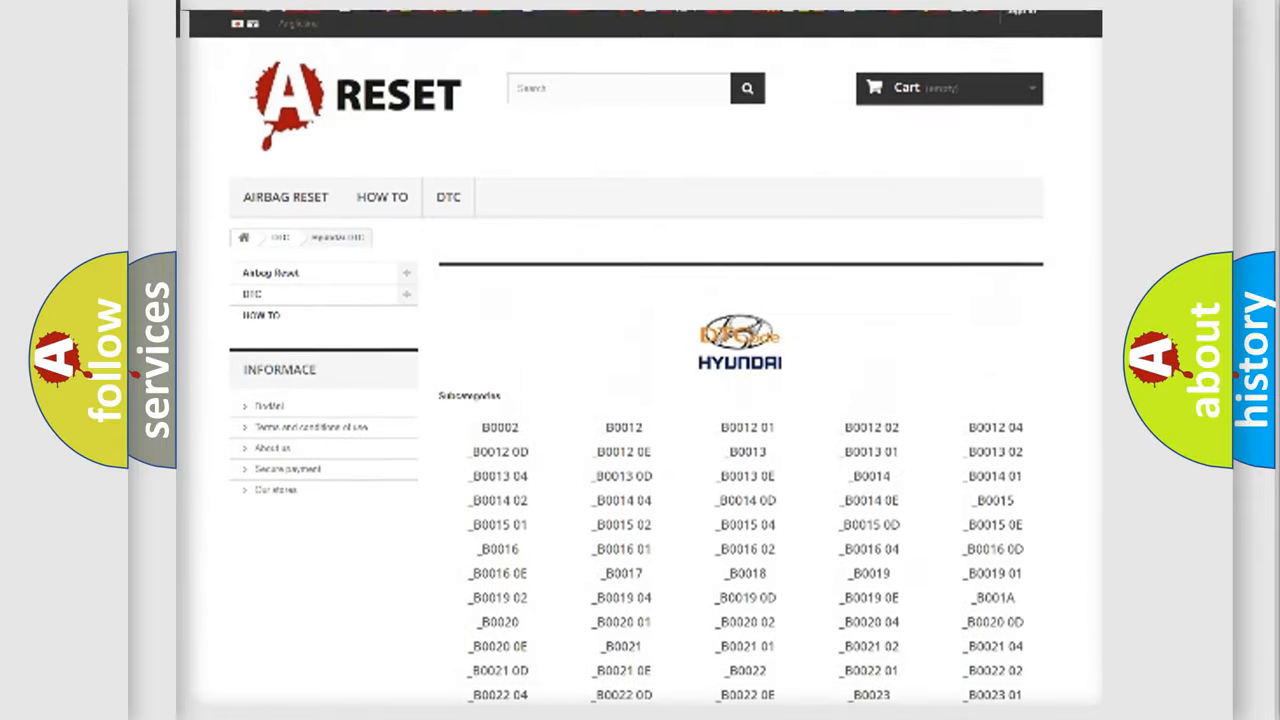
scroll(up, 3)
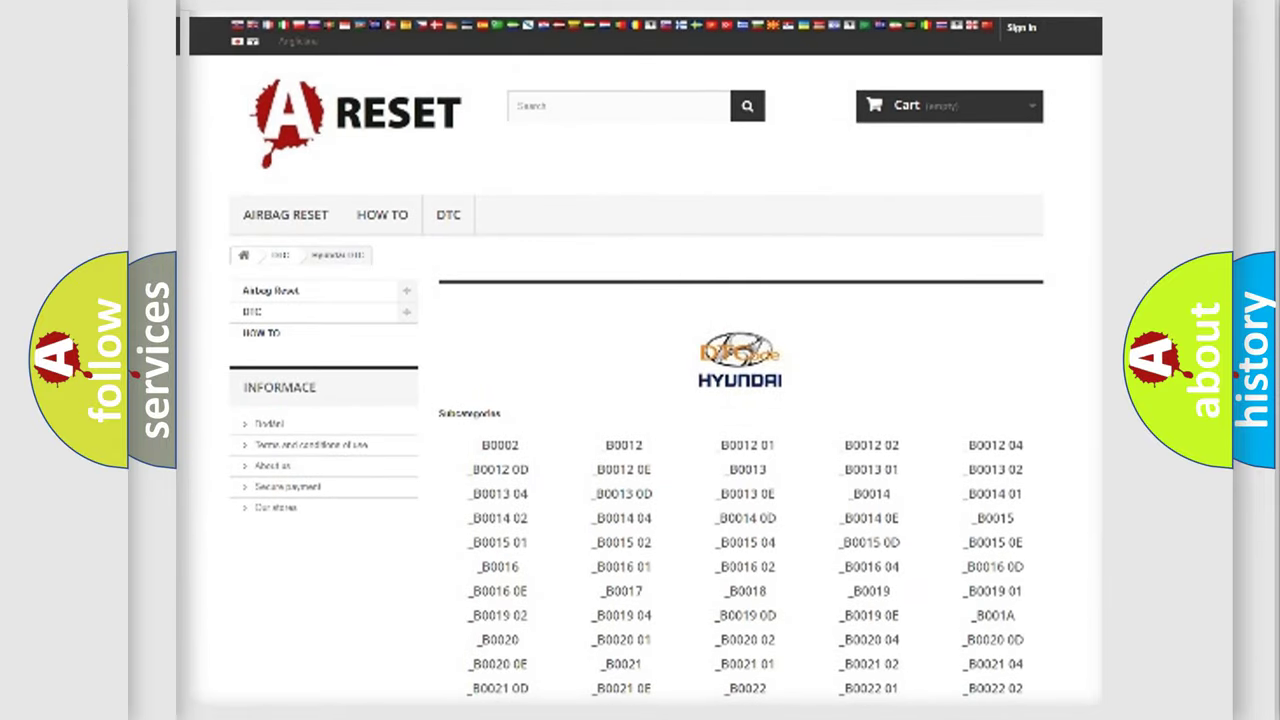